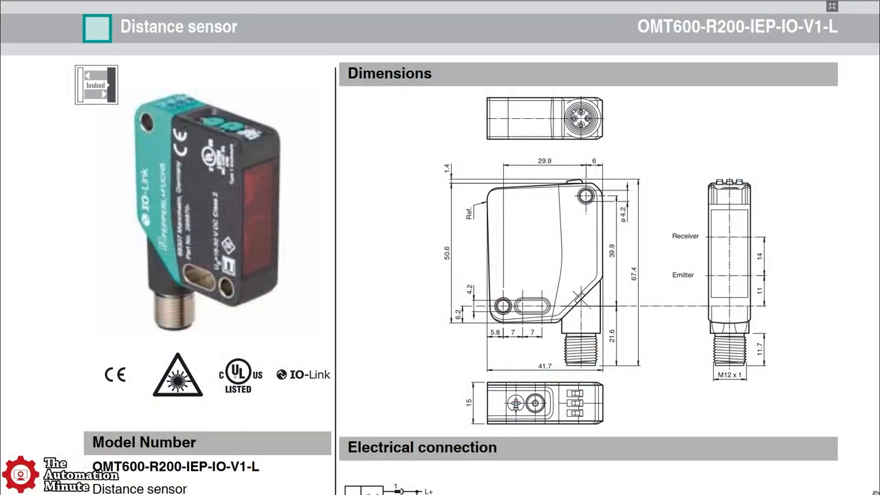
scroll("down", 3)
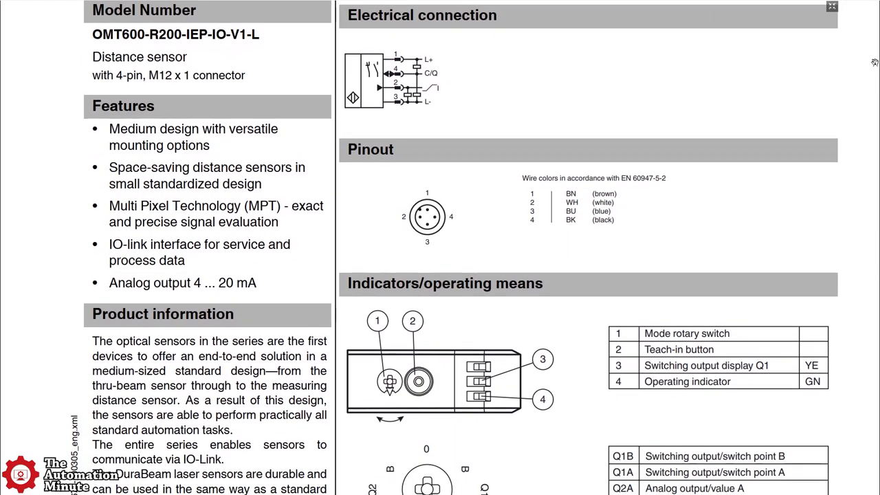
scroll("down", 3)
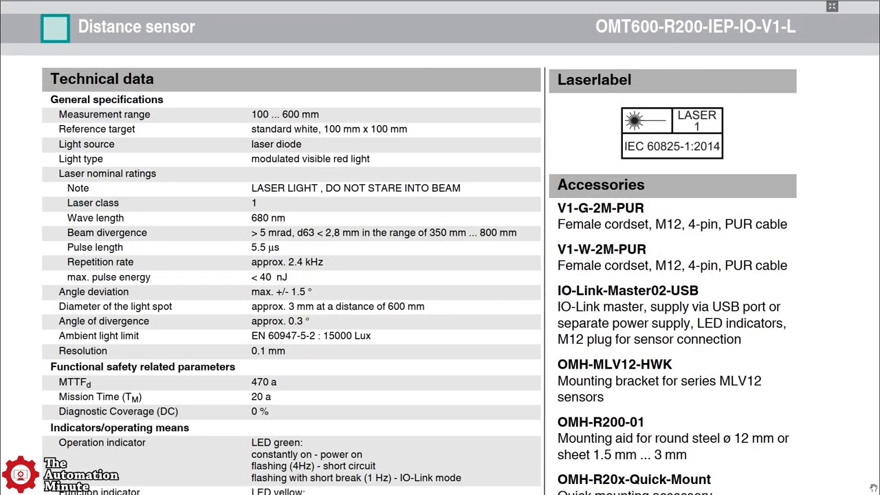
scroll("down", 3)
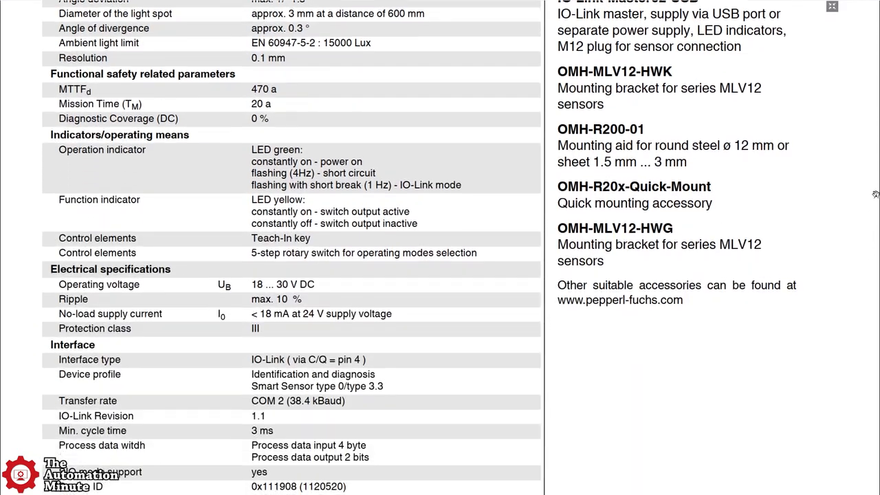
scroll("down", 3)
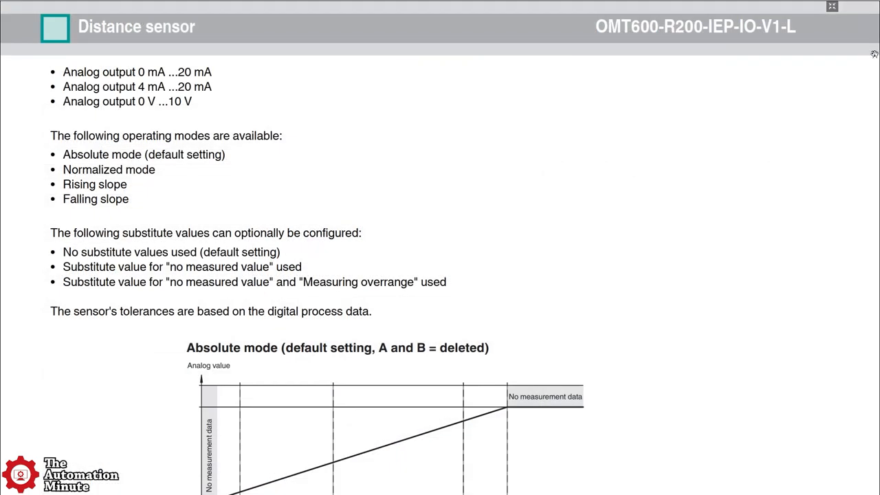
mouse_move(871, 488)
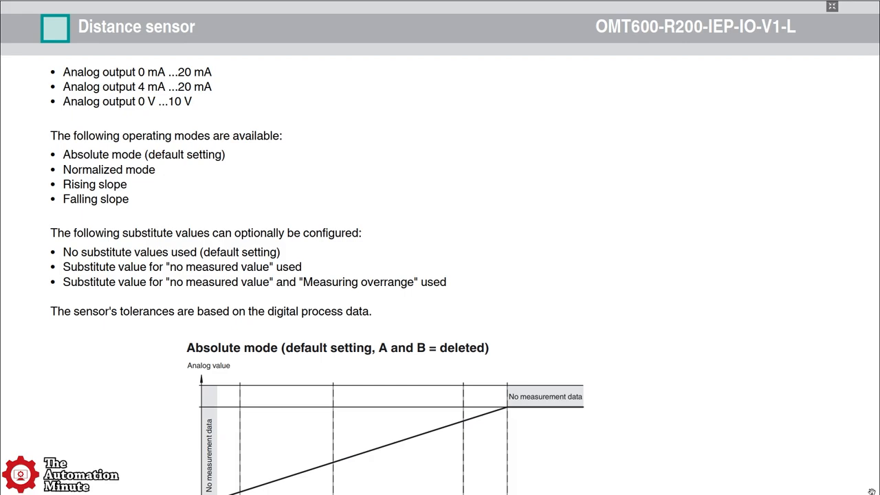
scroll("down", 3)
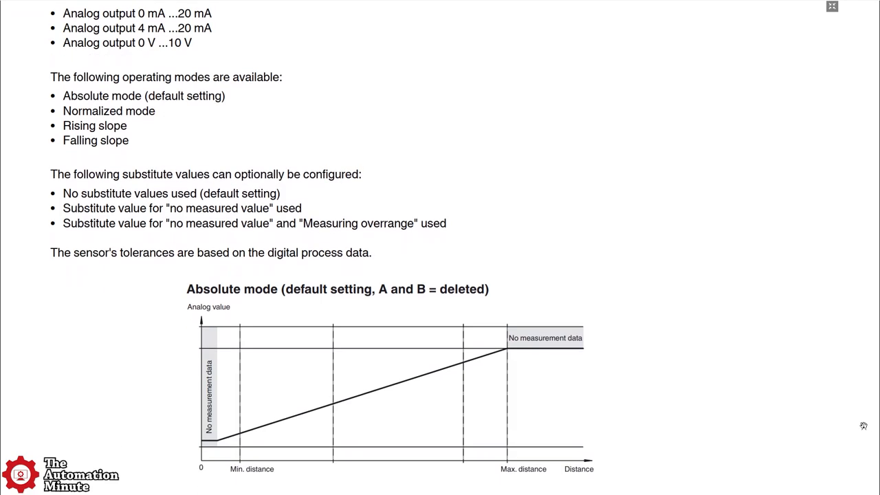
scroll("down", 3)
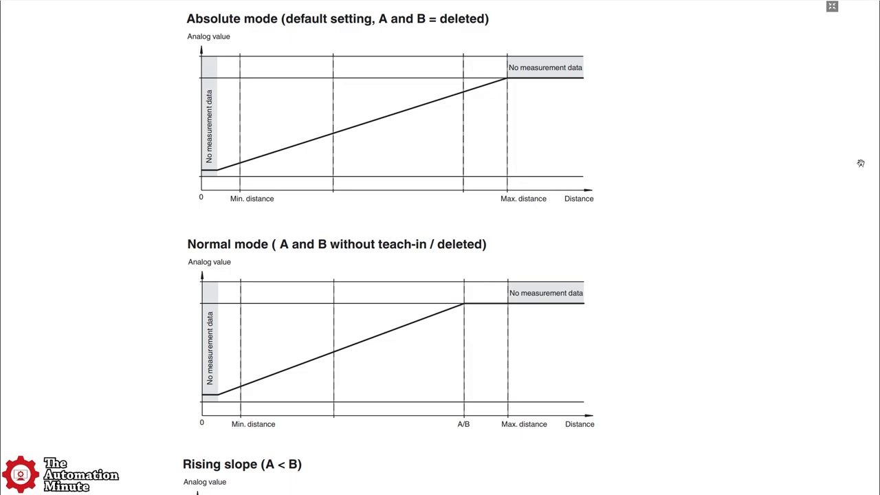
scroll("down", 3)
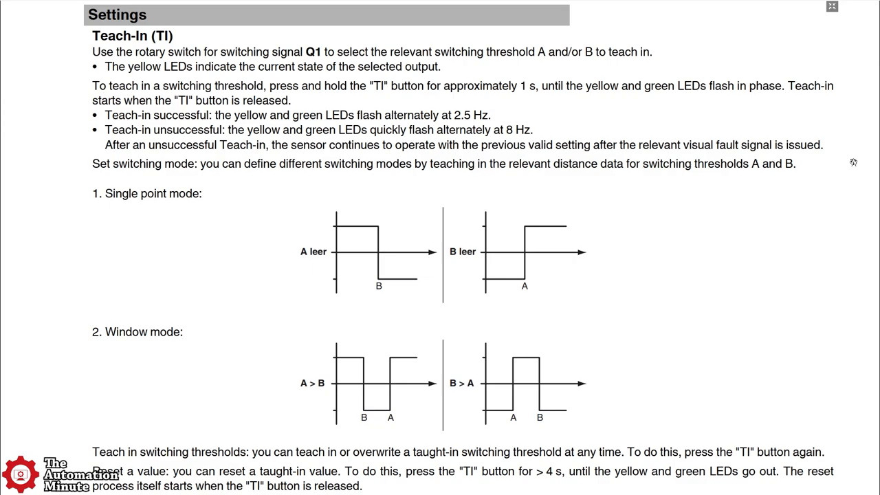
mouse_move(855, 444)
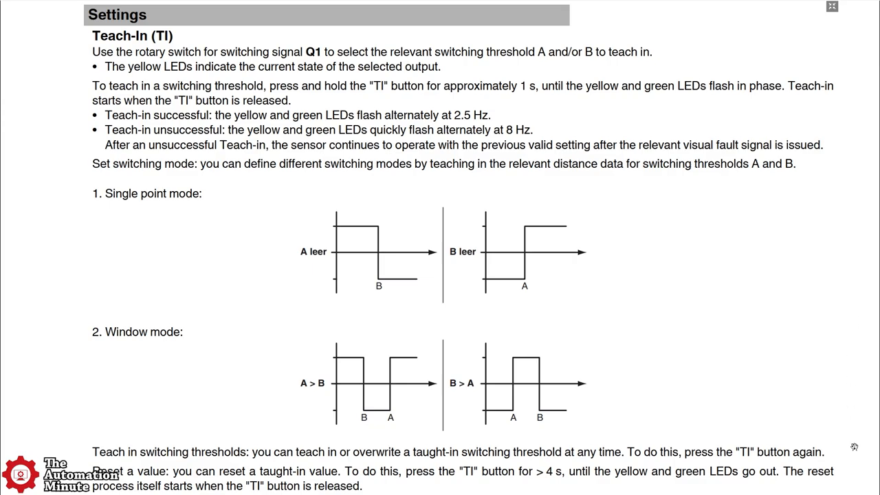